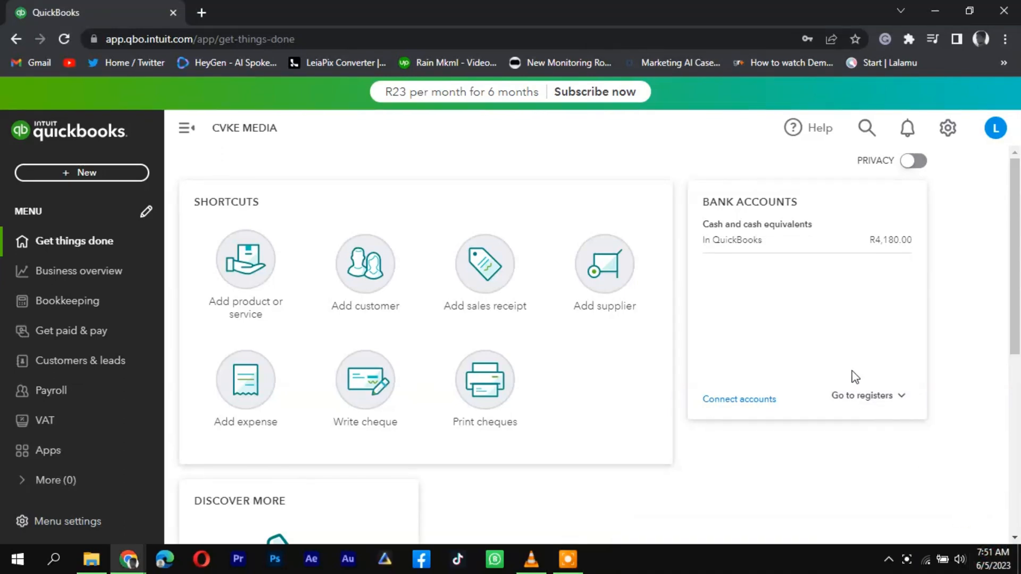
mouse_move(365, 264)
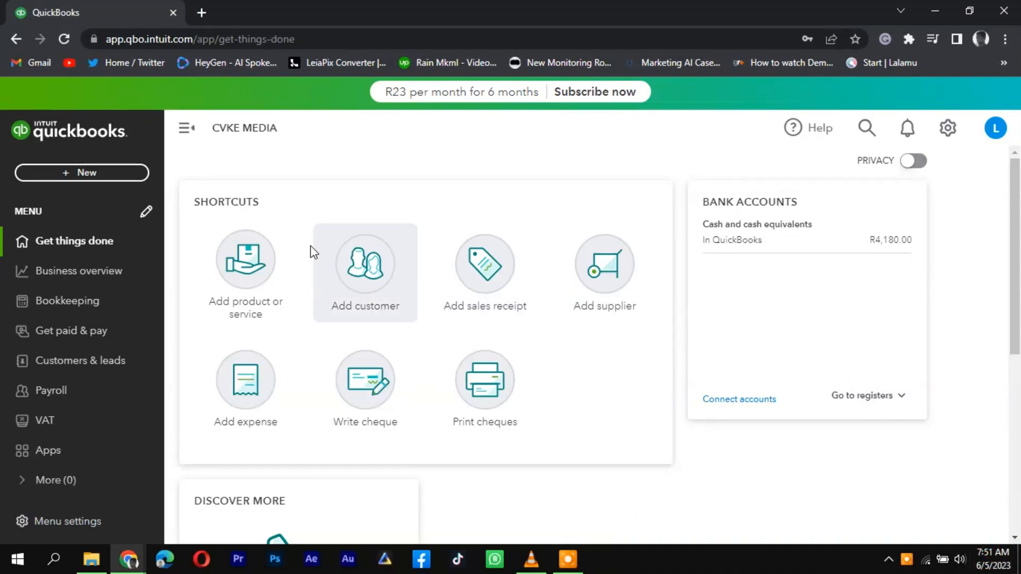
mouse_move(306, 231)
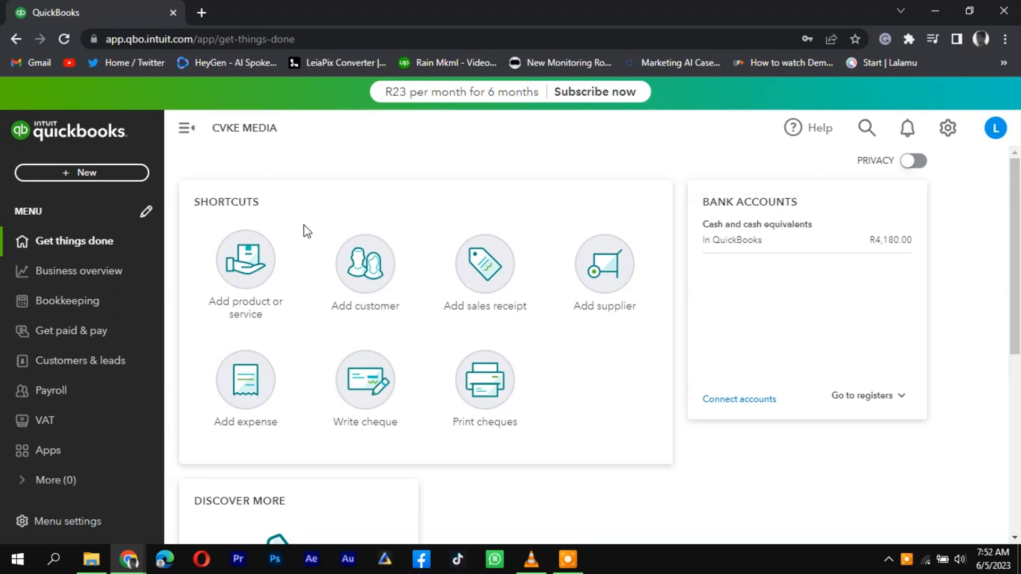
mouse_move(813, 169)
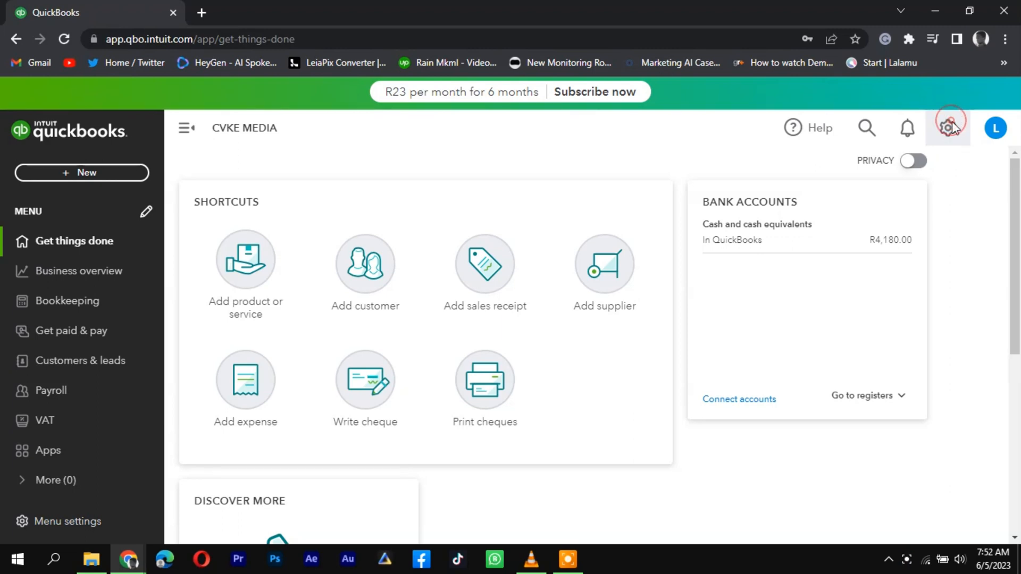
Step: Go to the Audit Log from the gear menu's Tools list
left_click(948, 128)
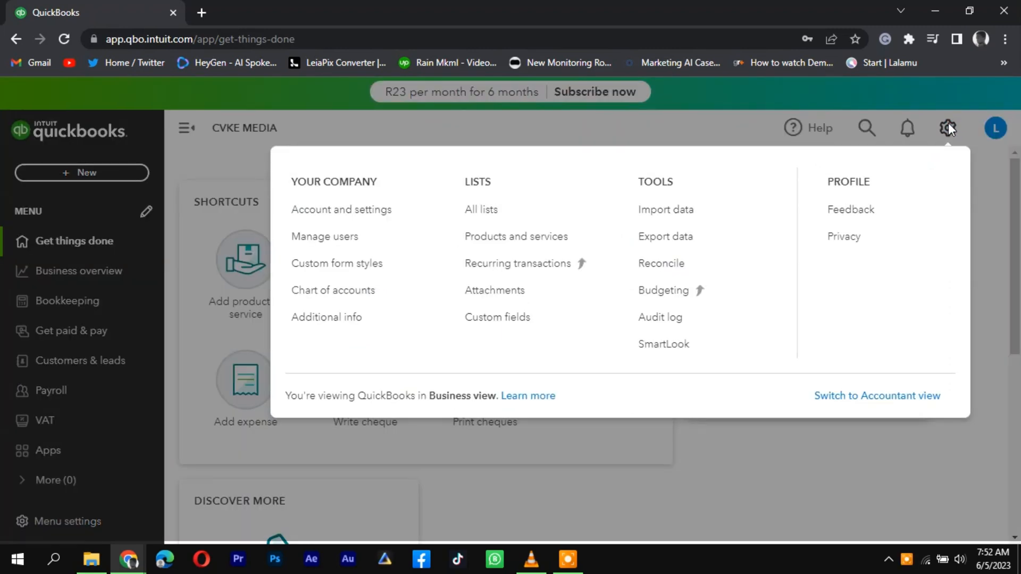
mouse_move(659, 318)
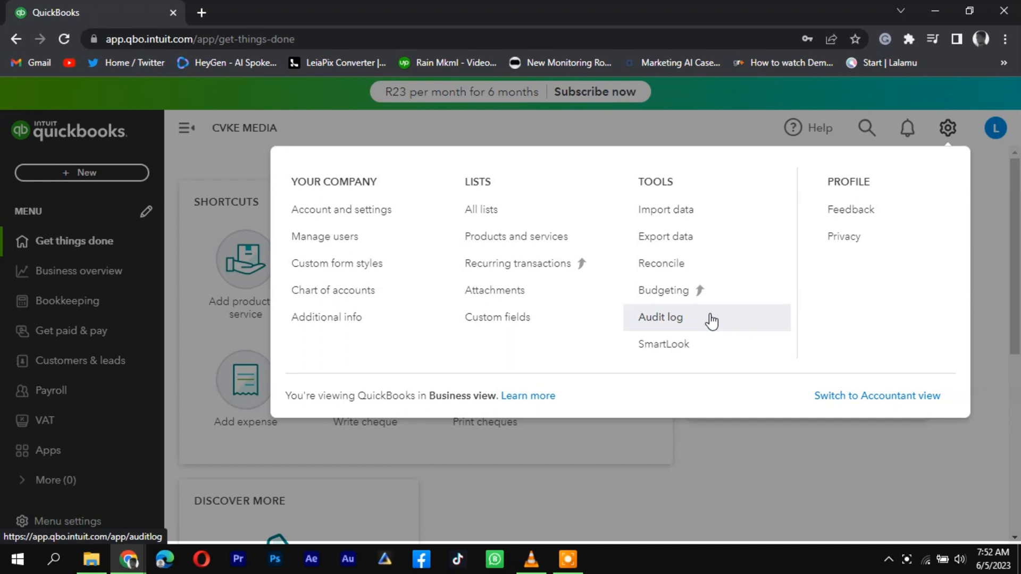
left_click(660, 319)
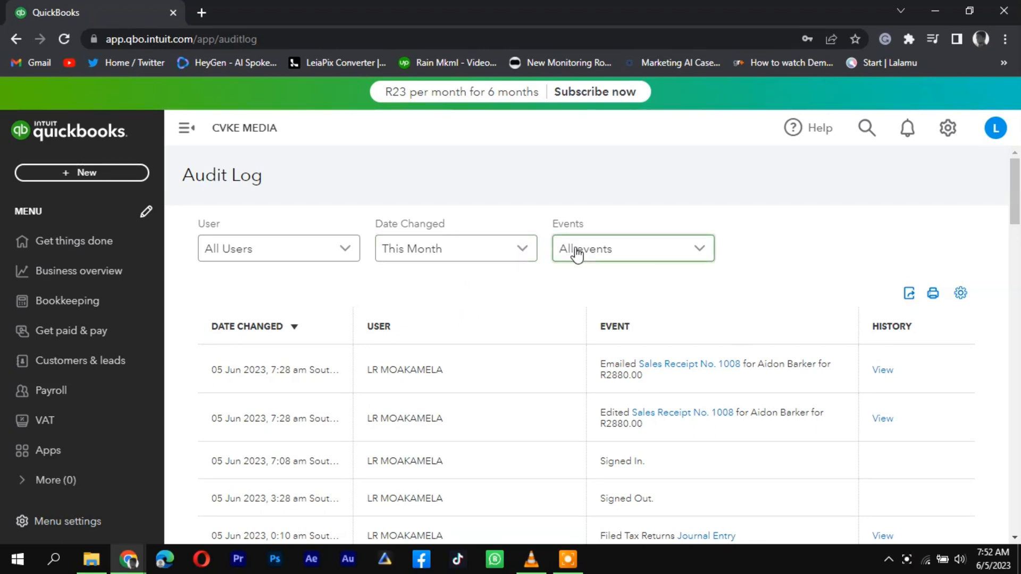
Step: Set the Events filter to Deleted/Voided transactions only
left_click(630, 248)
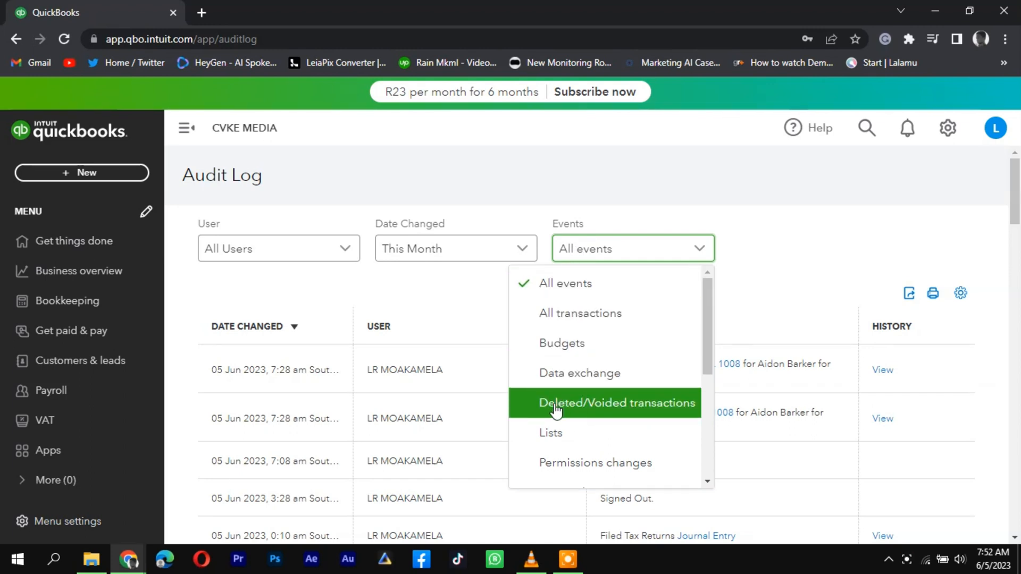
left_click(616, 402)
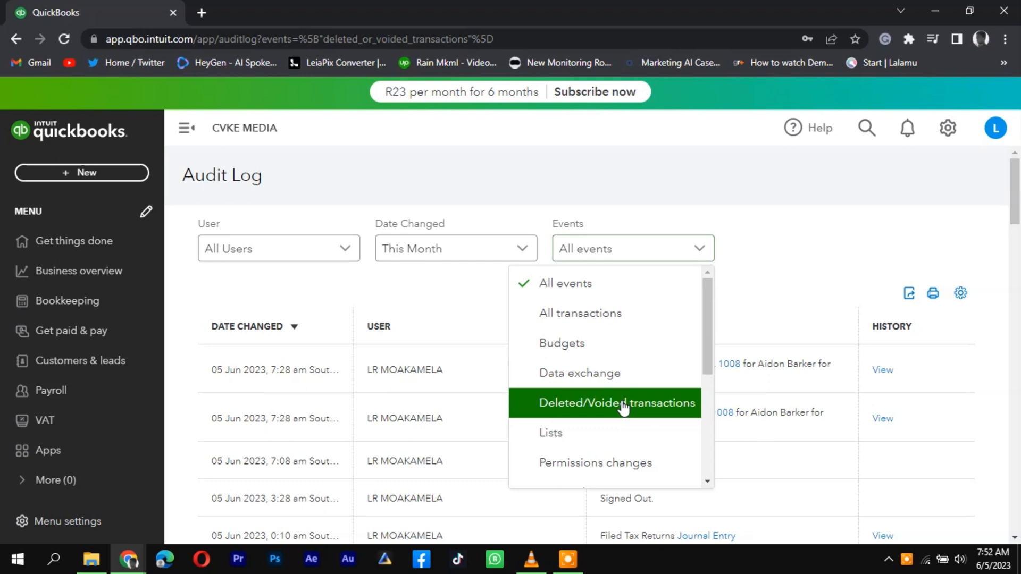
left_click(615, 402)
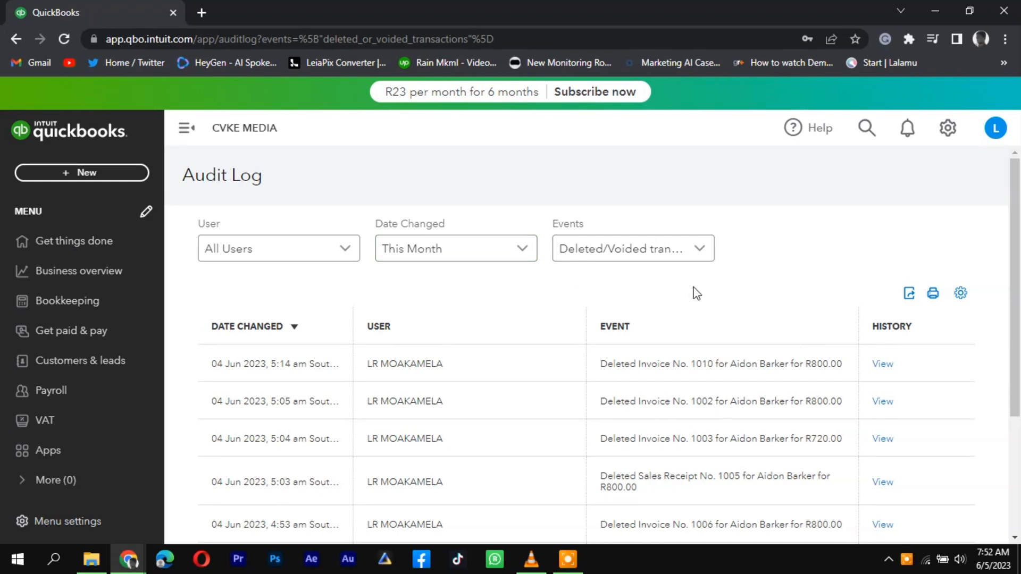
mouse_move(664, 345)
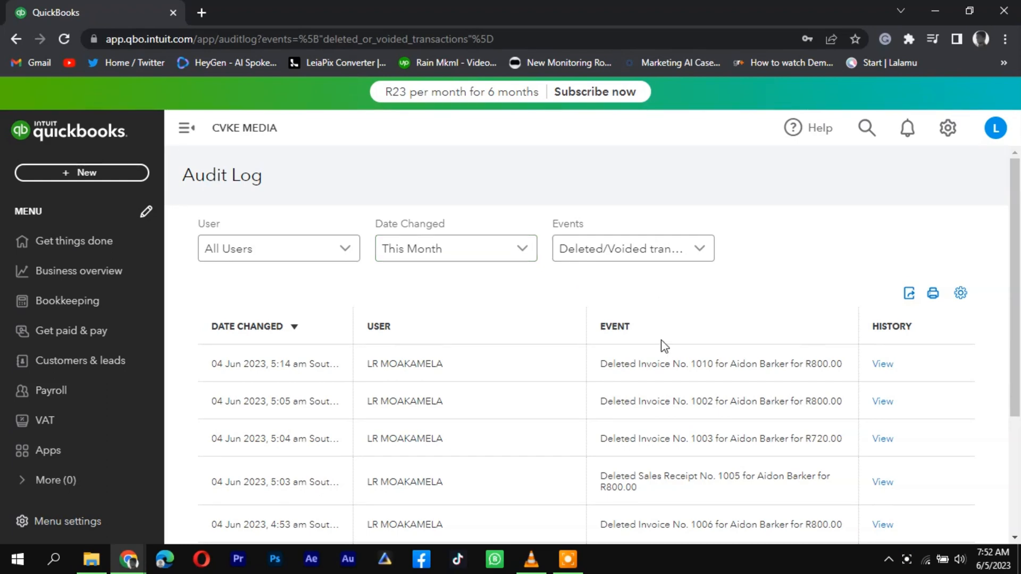
Step: View the audit history of deleted Sales Receipt No. 1005 from the filtered list
scroll("down", 3)
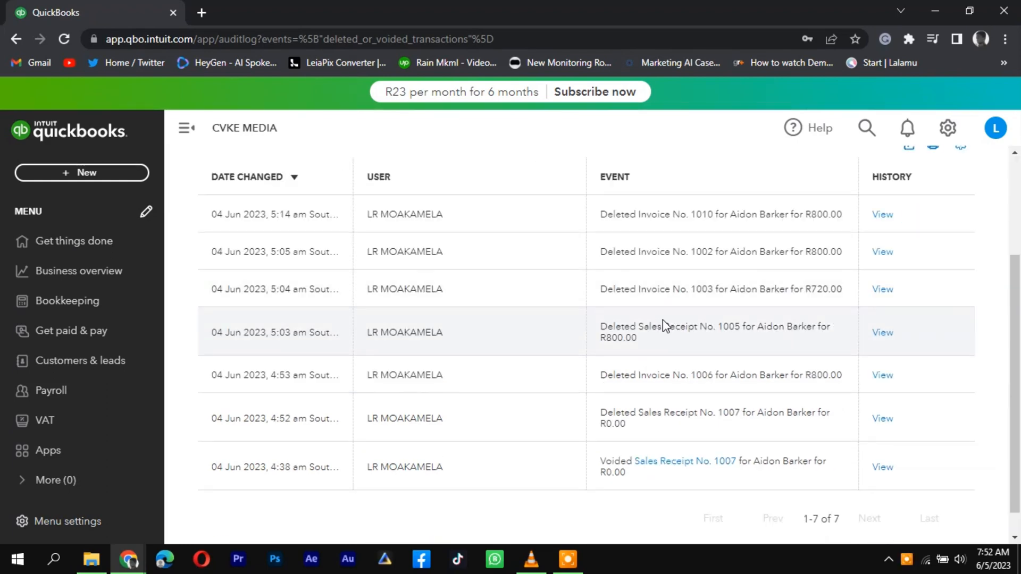
mouse_move(682, 346)
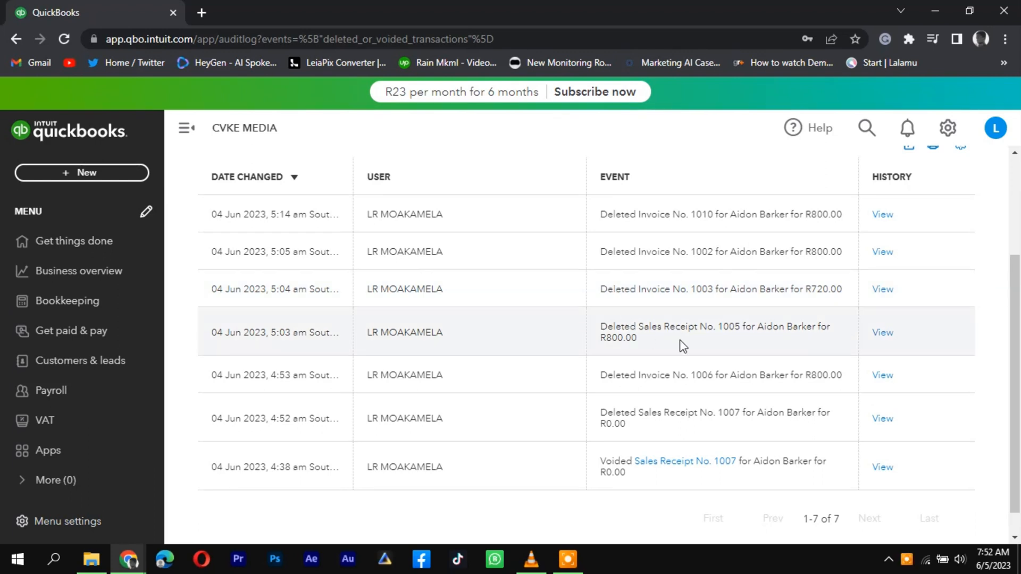
left_click(883, 332)
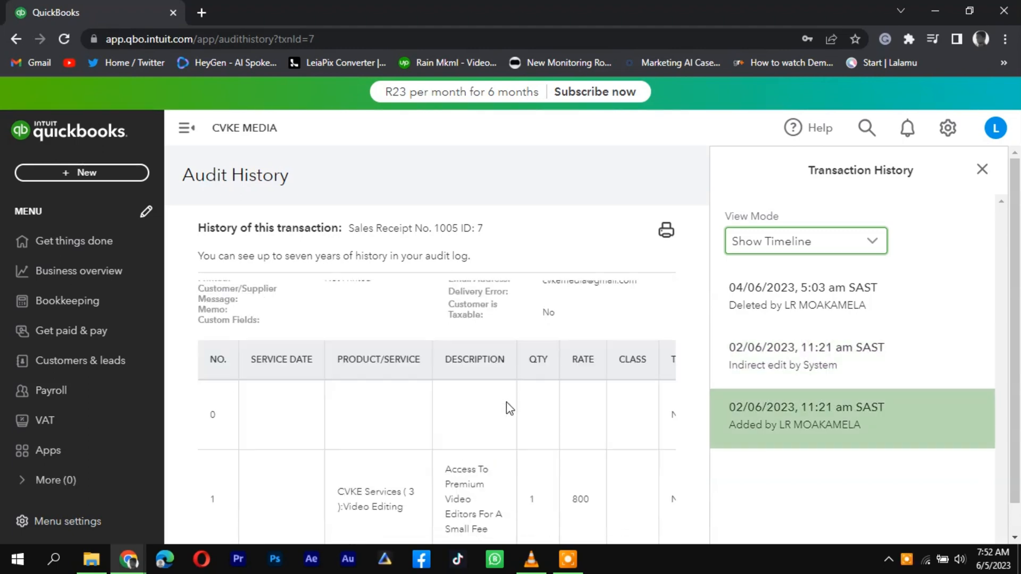
Step: Hide the transaction timeline, cancel the print preview, and navigate away from the history page
left_click(983, 170)
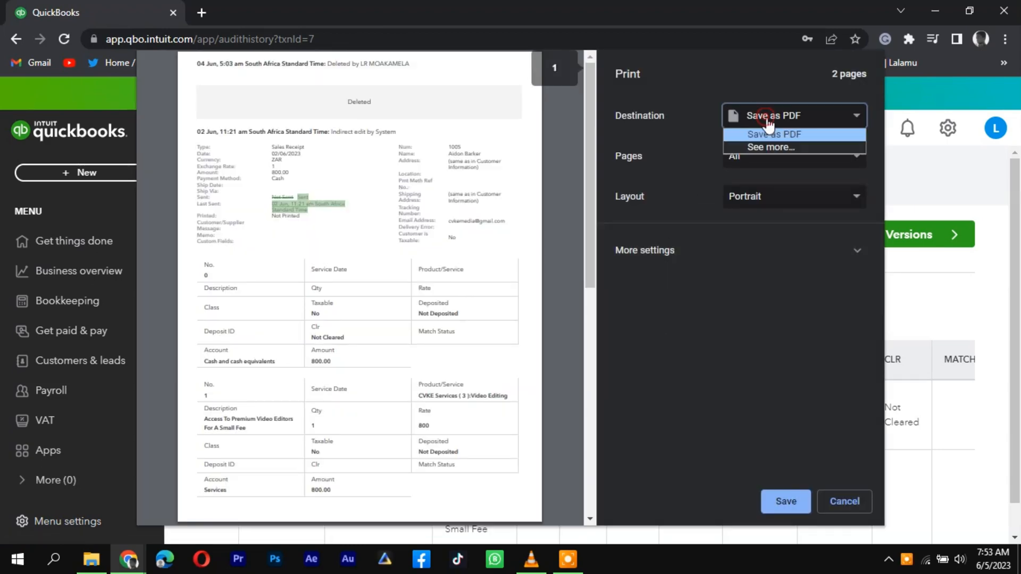
left_click(844, 501)
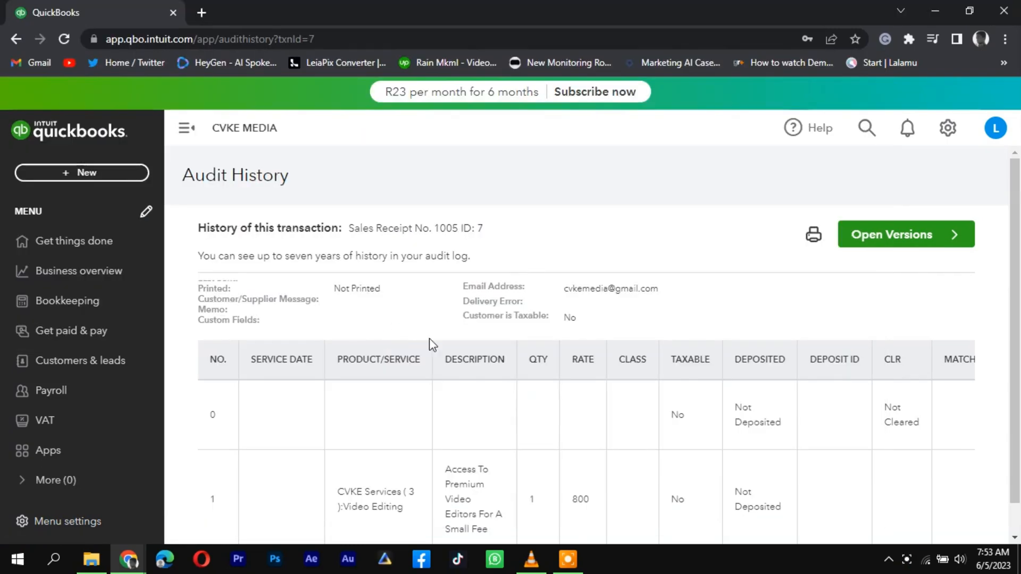
left_click(74, 241)
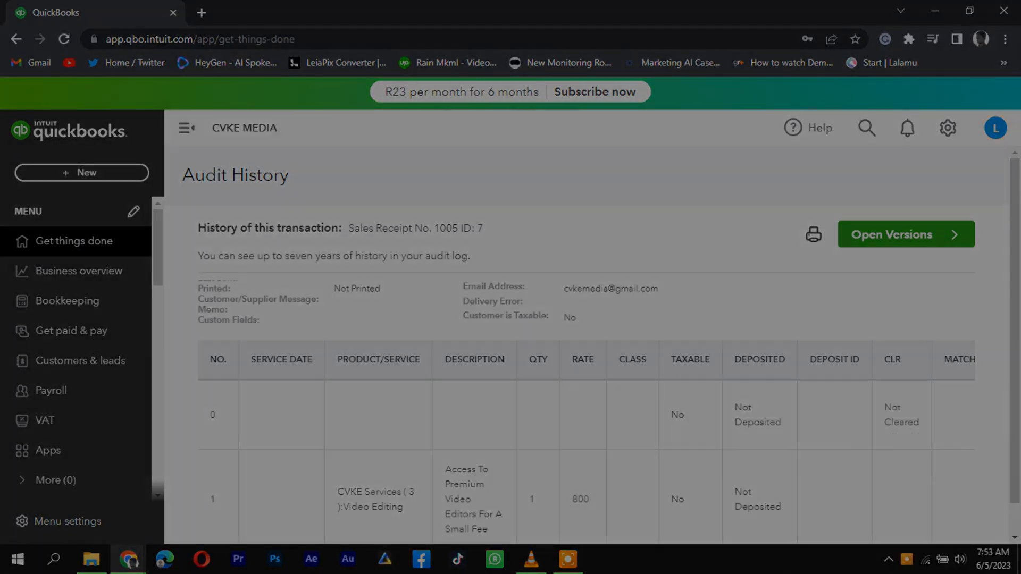